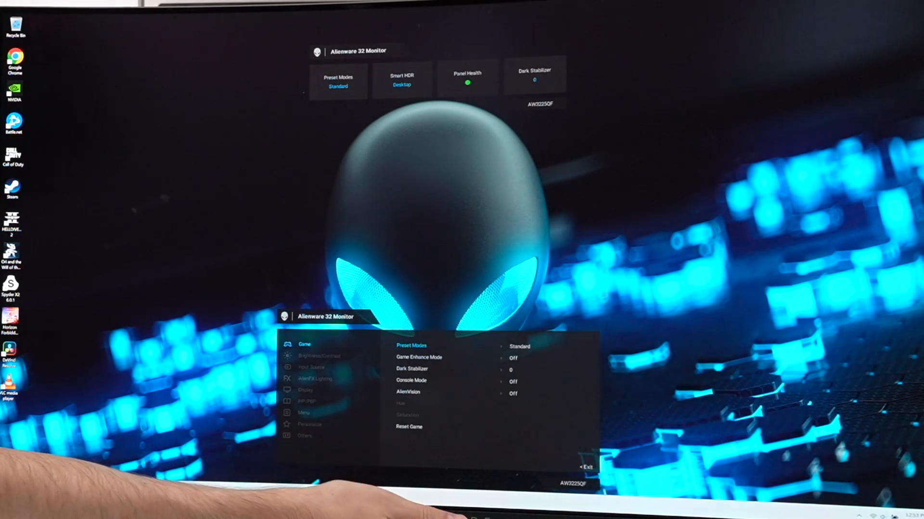
# Select the Creator preset in the OSD Game menu's Preset Modes list, replacing Standard.
pyautogui.click(411, 345)
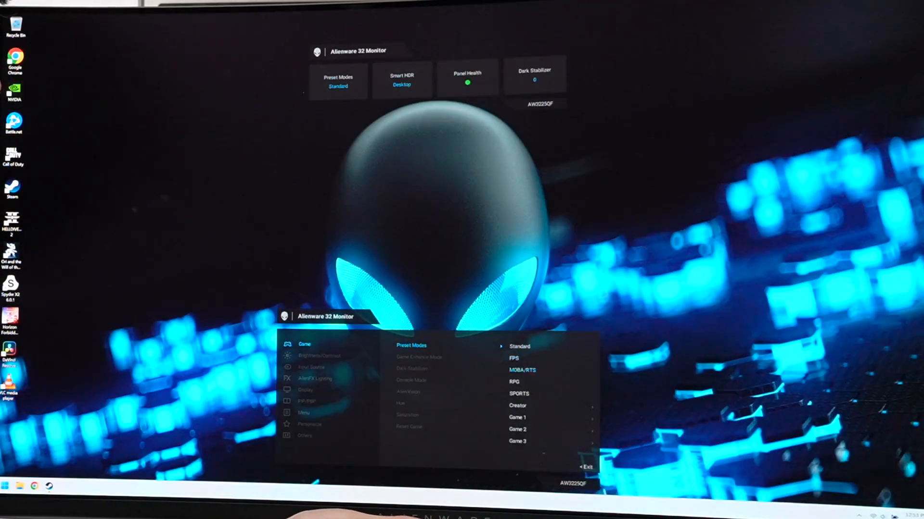
pyautogui.click(519, 395)
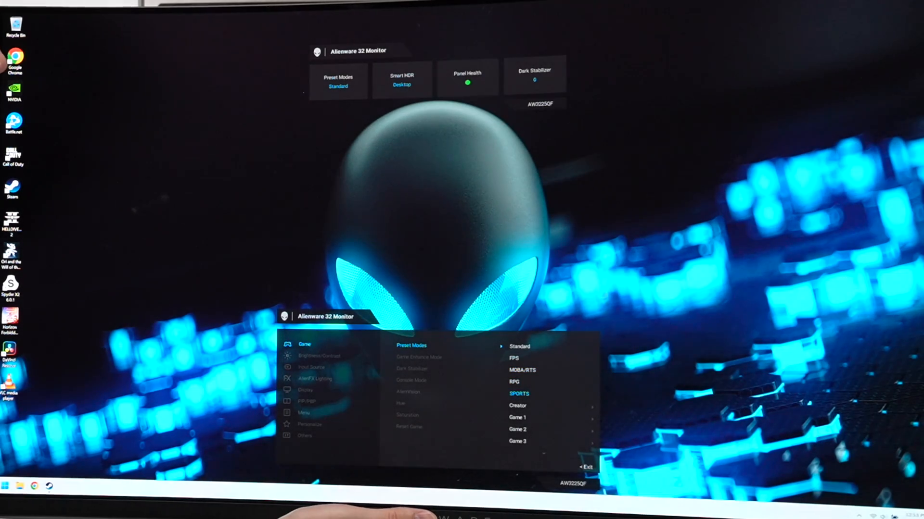
pyautogui.click(517, 405)
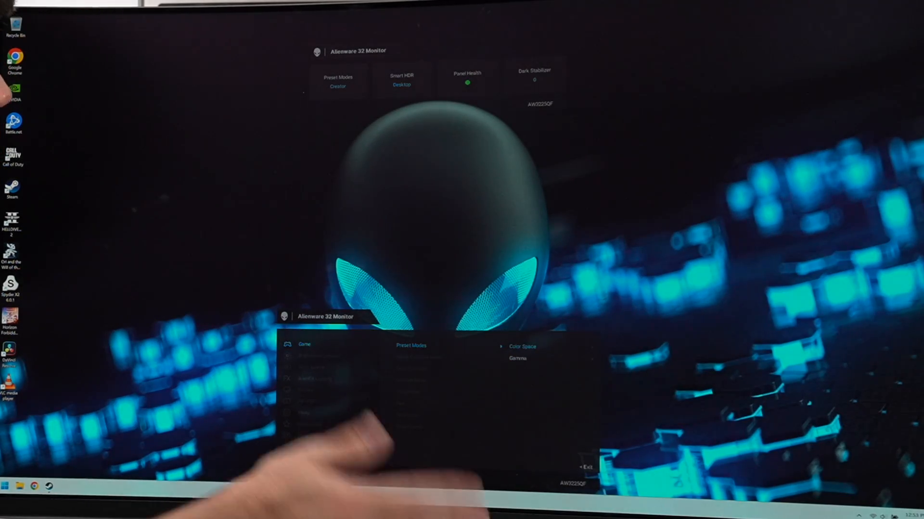
pyautogui.click(411, 345)
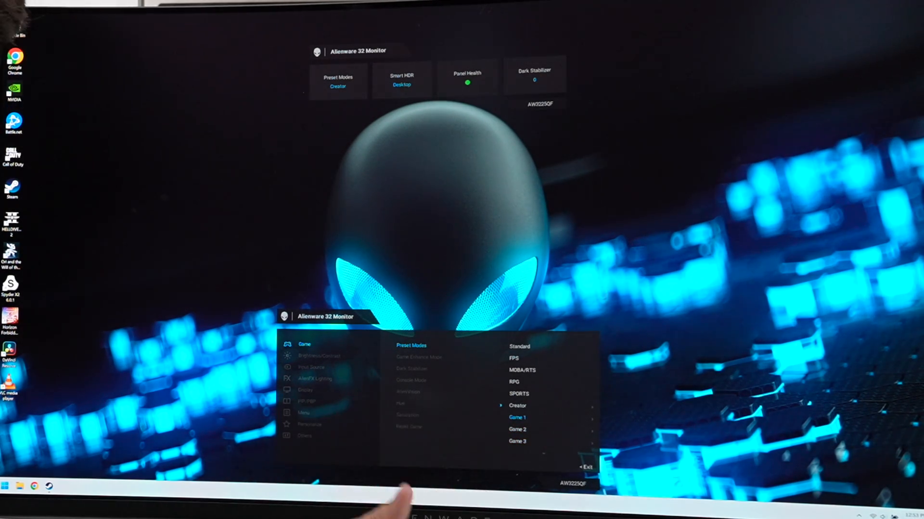
pyautogui.click(516, 416)
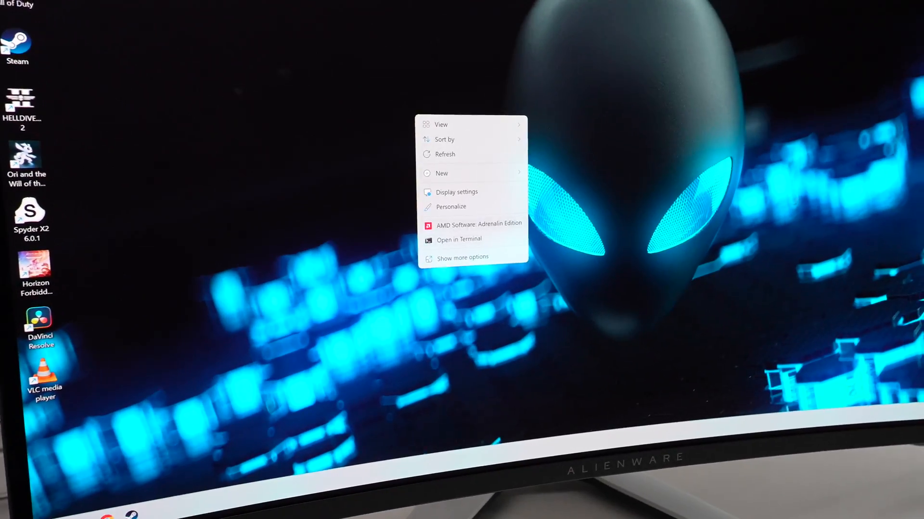
# Show Advanced display information for the AW3225QF and keep the refresh rate at 240 Hz.
pyautogui.click(456, 193)
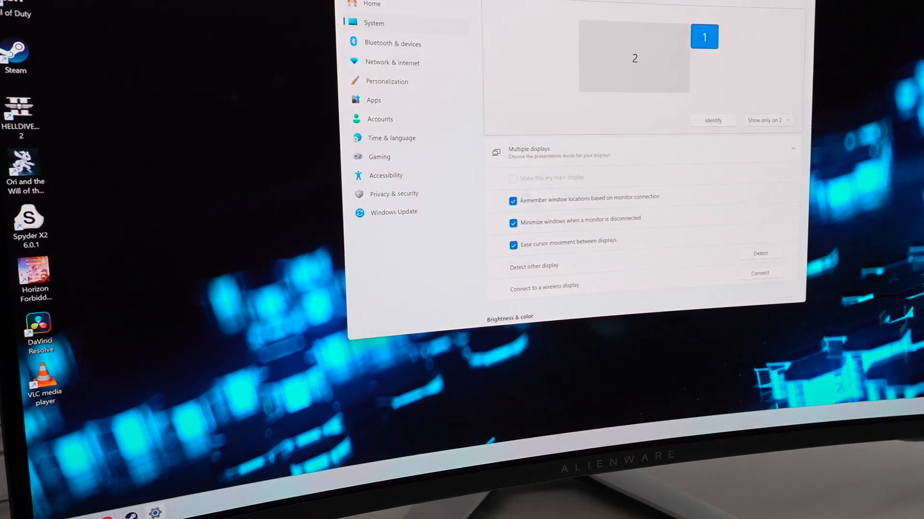
pyautogui.scroll(-3)
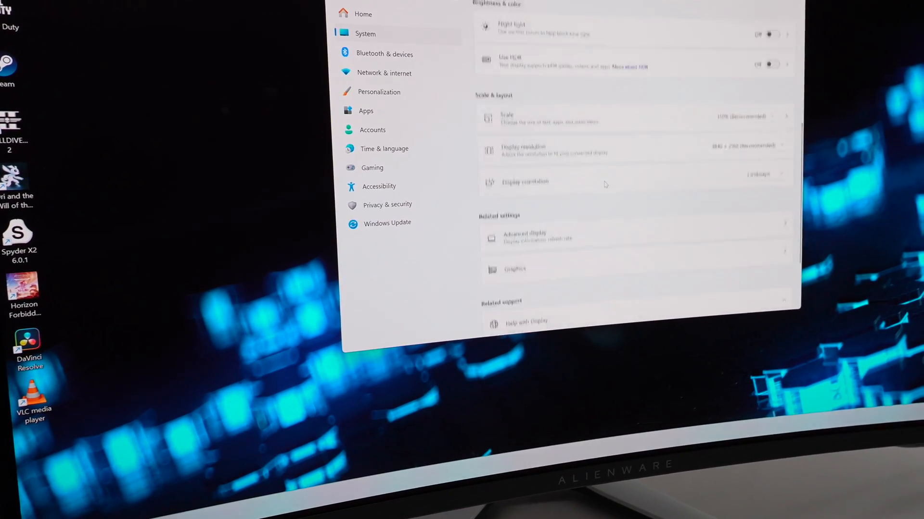
pyautogui.scroll(-3)
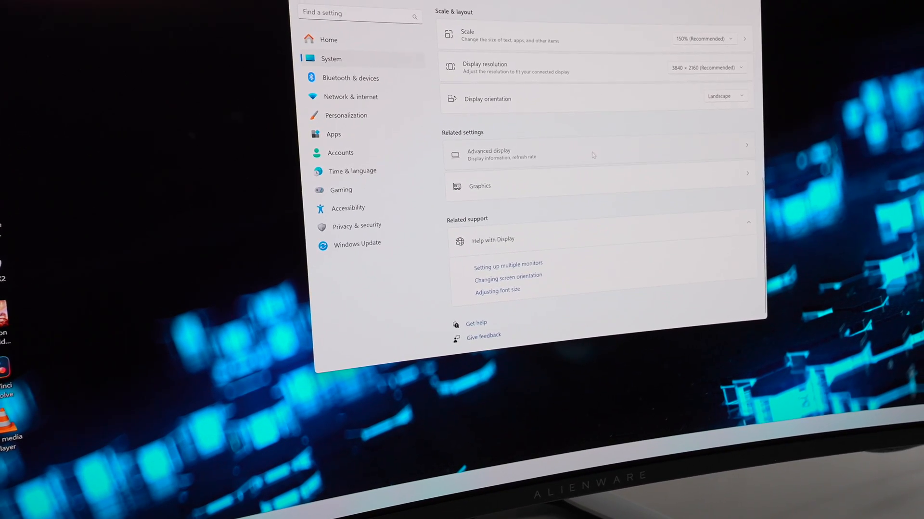
pyautogui.click(487, 154)
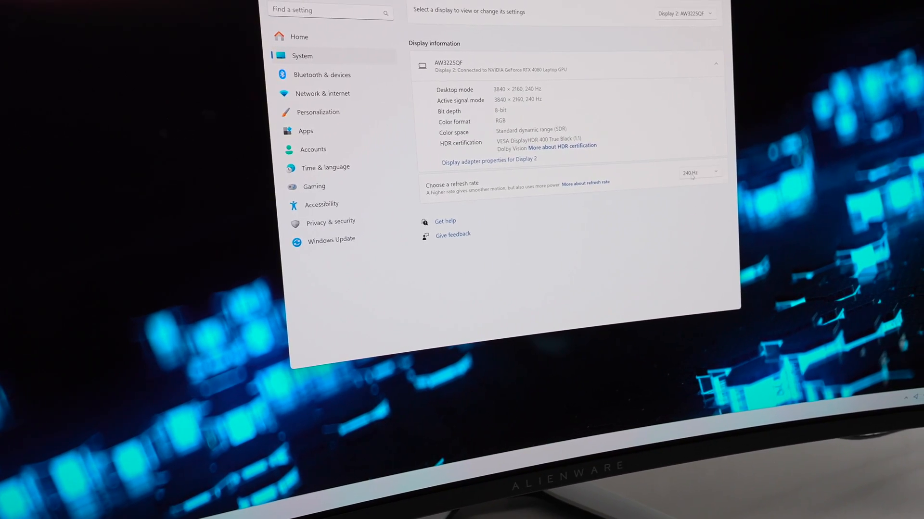
pyautogui.click(698, 172)
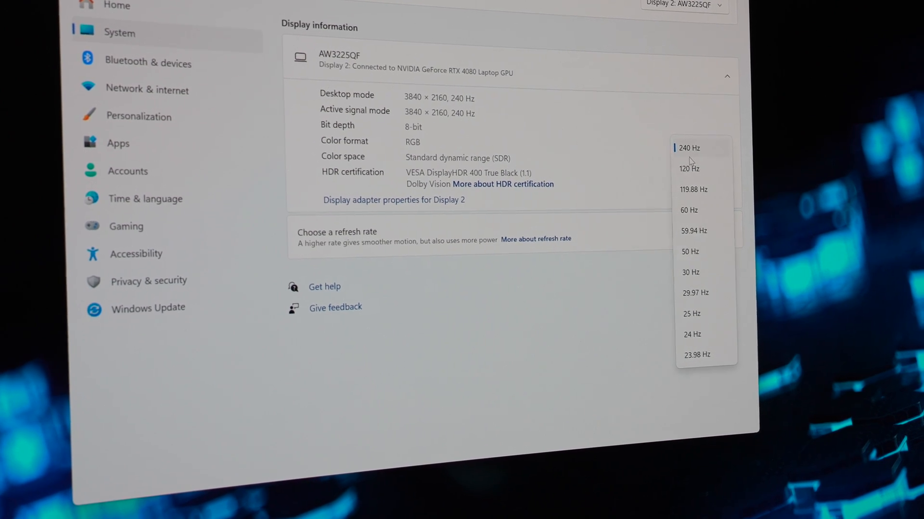
pyautogui.click(688, 148)
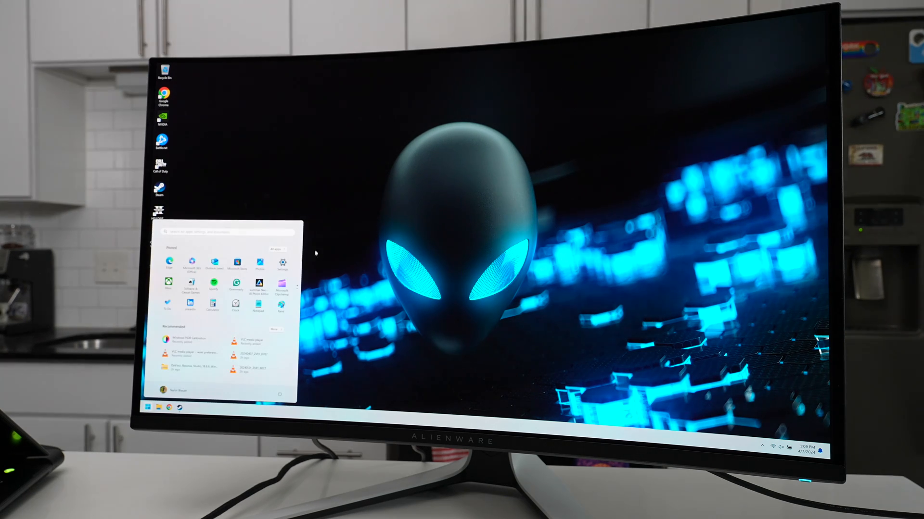
# Go to System > Display in Settings and bring up the monitor's HDR settings page.
pyautogui.click(280, 264)
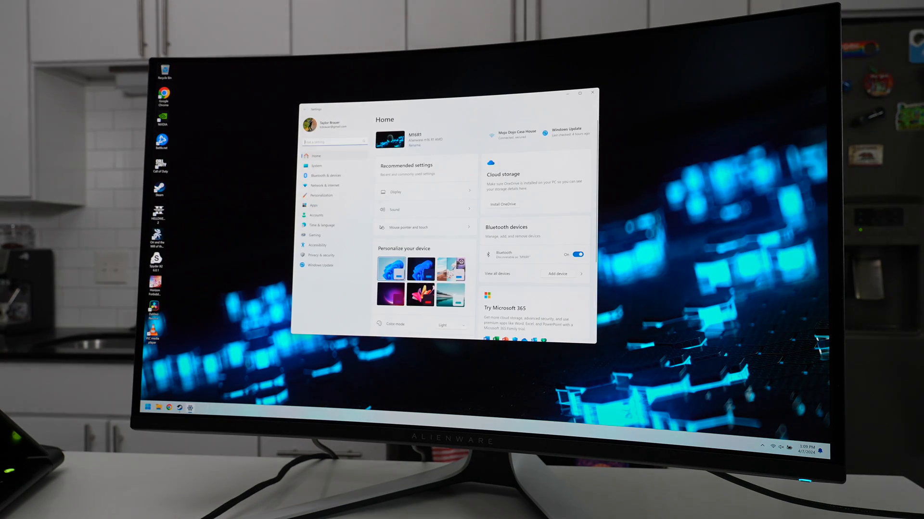
pyautogui.click(395, 192)
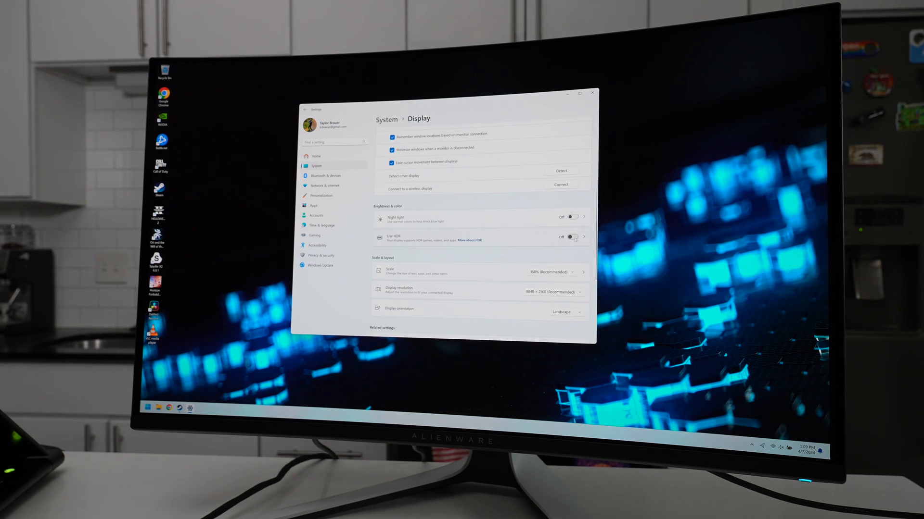
pyautogui.click(571, 238)
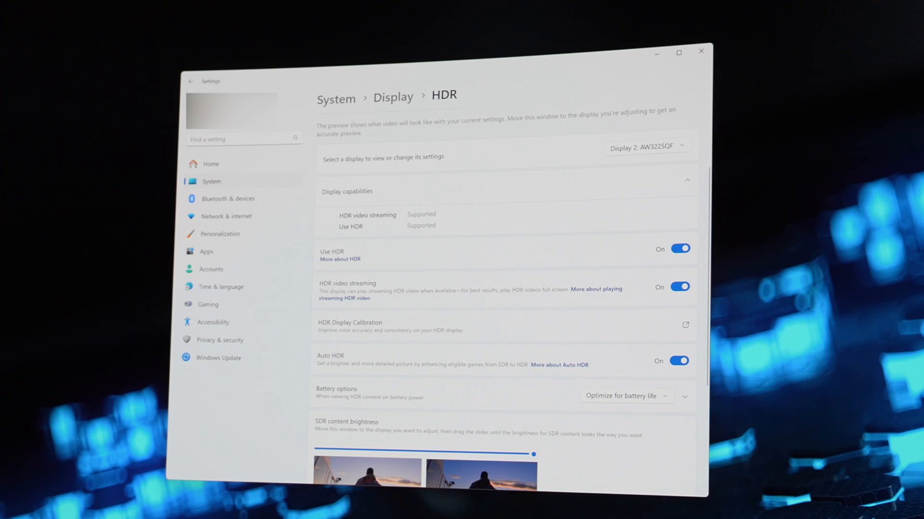
pyautogui.scroll(-3)
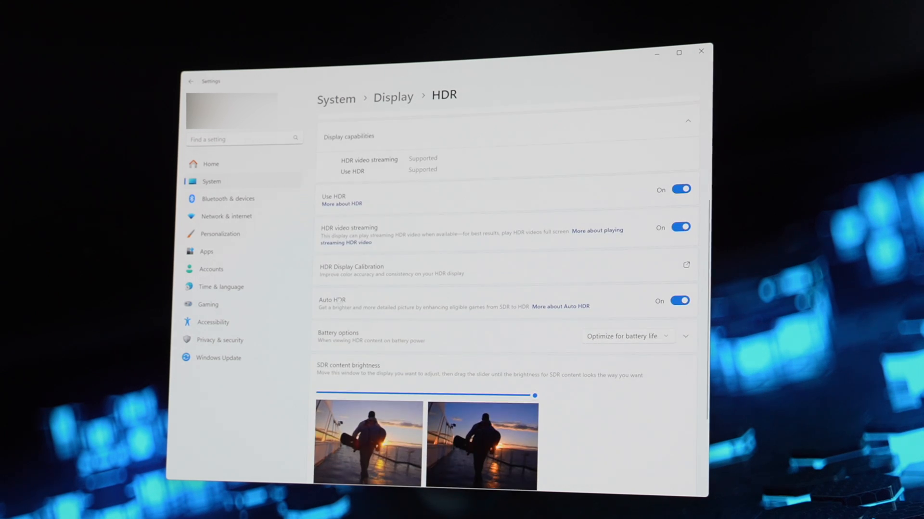
pyautogui.scroll(-3)
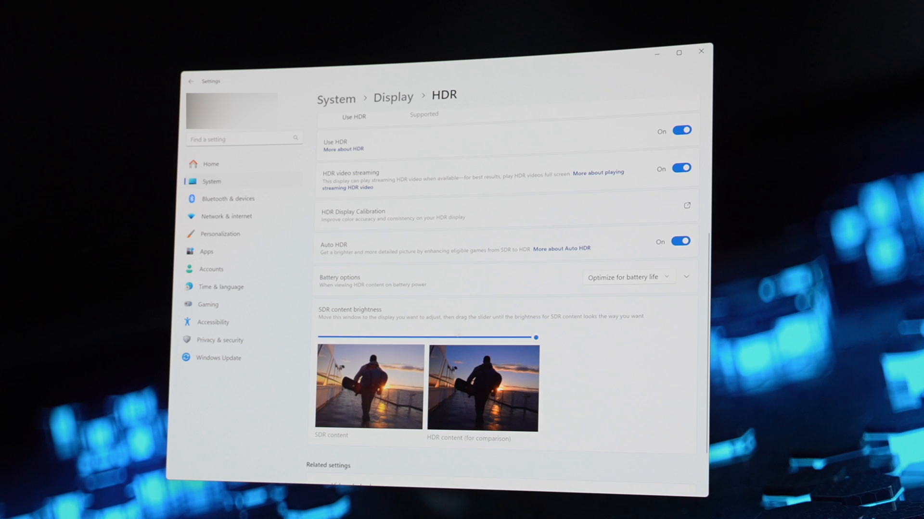
pyautogui.moveTo(535, 336); pyautogui.dragTo(433, 337)
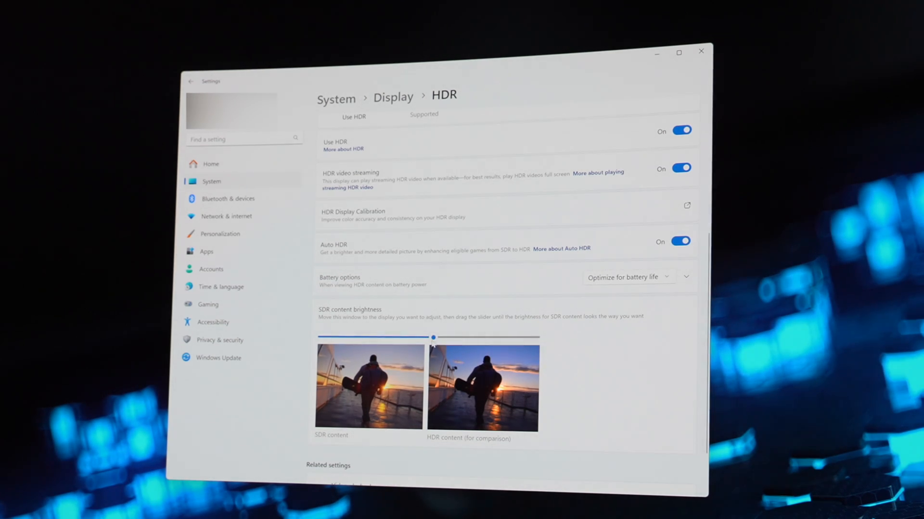
pyautogui.moveTo(433, 336); pyautogui.dragTo(426, 338)
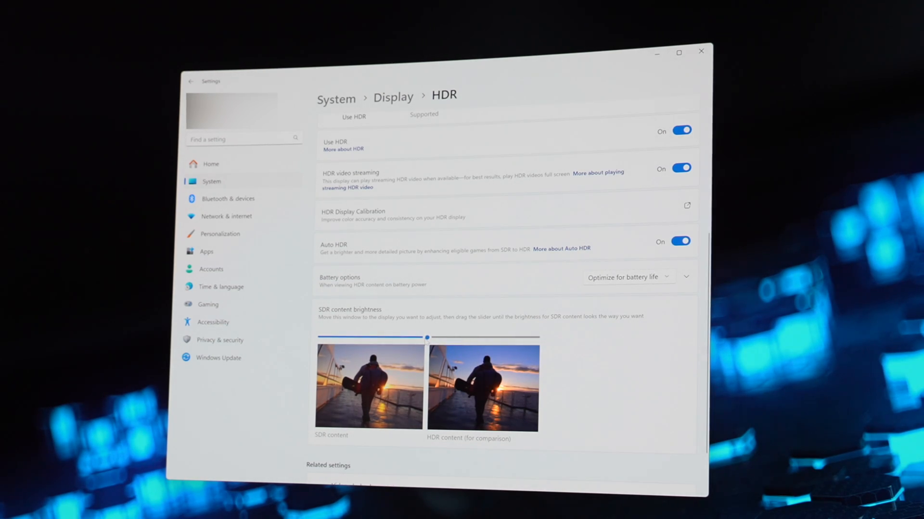
pyautogui.moveTo(426, 338); pyautogui.dragTo(430, 337)
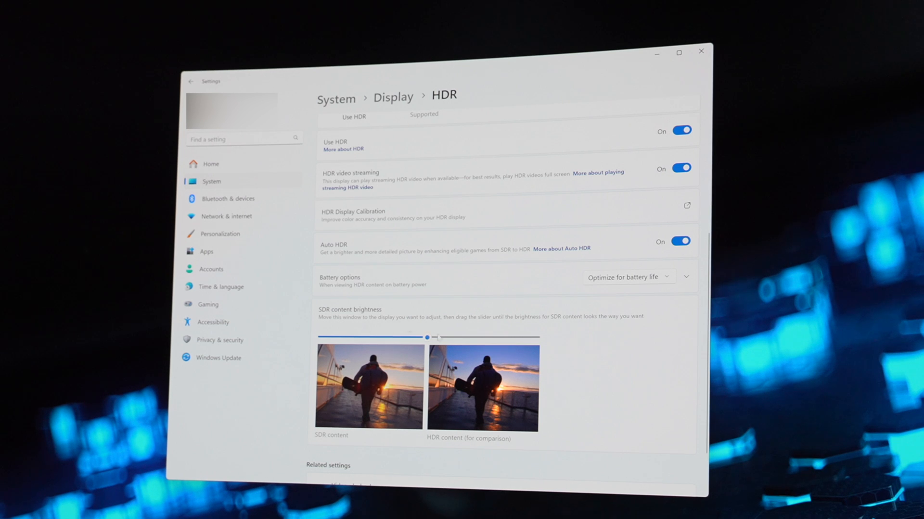
pyautogui.moveTo(427, 337); pyautogui.dragTo(535, 337)
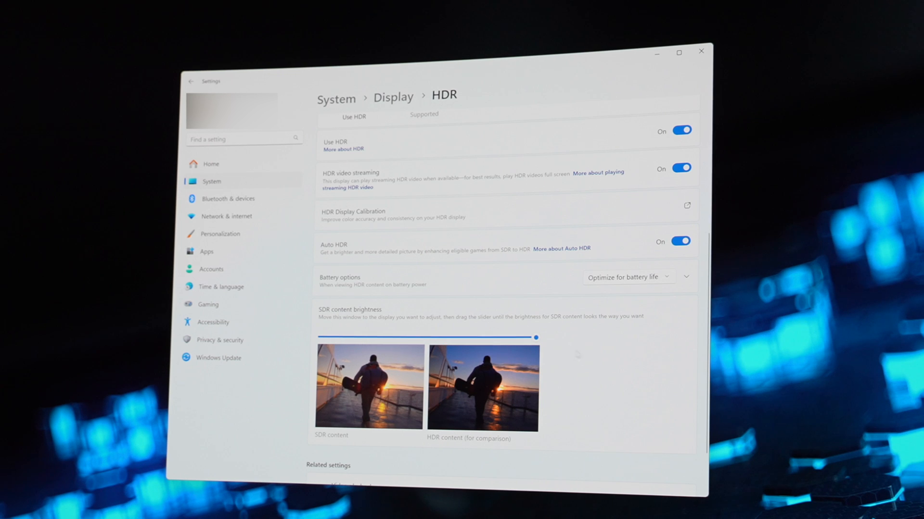
pyautogui.scroll(-3)
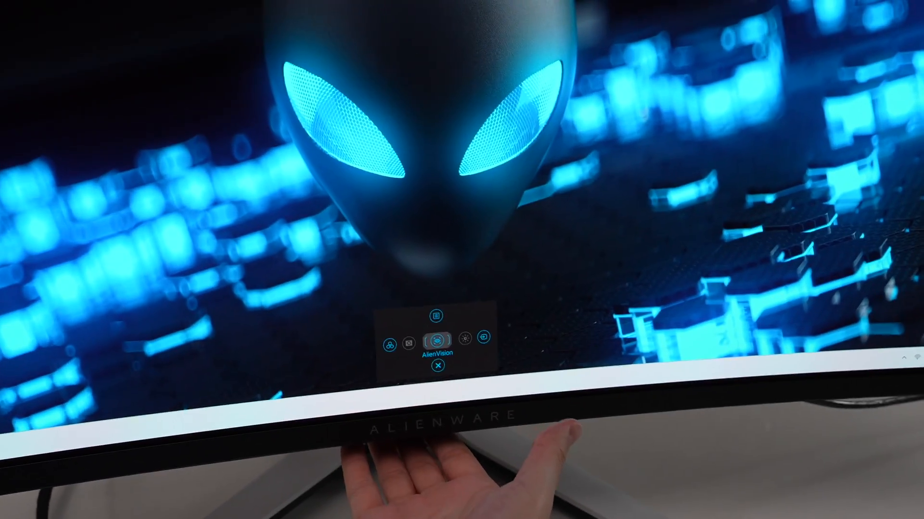
# Bring up the monitor's main OSD menu on the Game page showing the Standard preset.
pyautogui.click(436, 316)
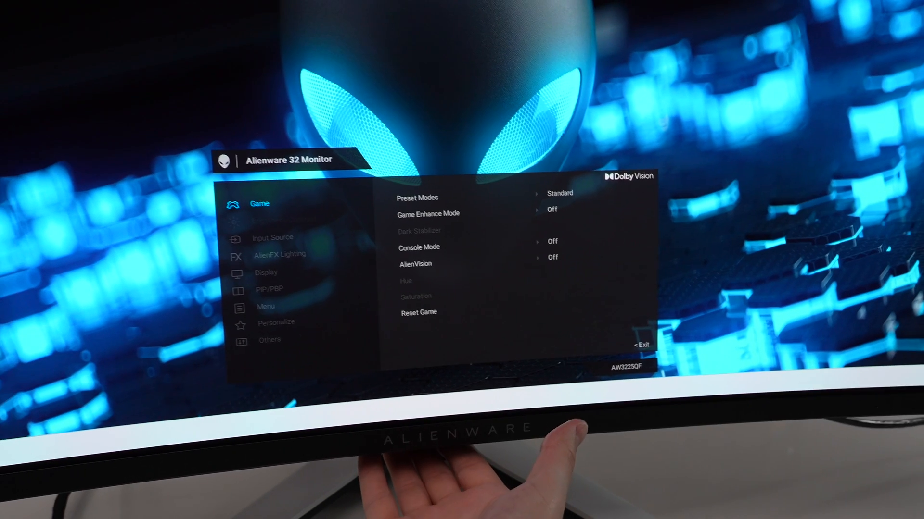
pyautogui.click(418, 197)
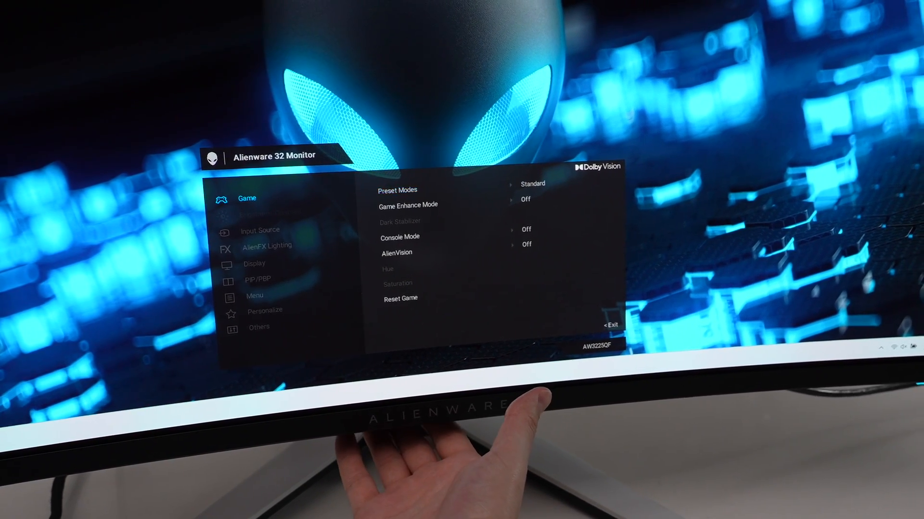
pyautogui.click(254, 264)
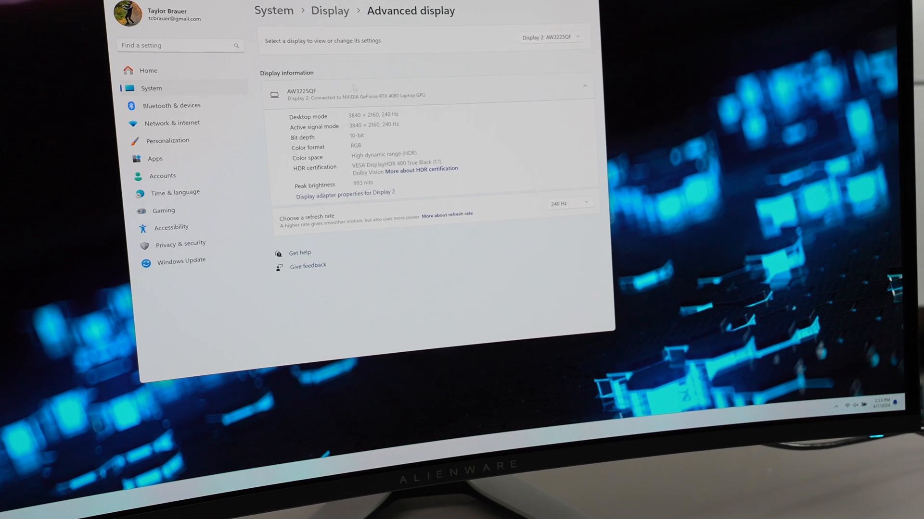
# Return from Advanced display to the Use HDR page for the display, then bring up the Start menu.
pyautogui.click(330, 10)
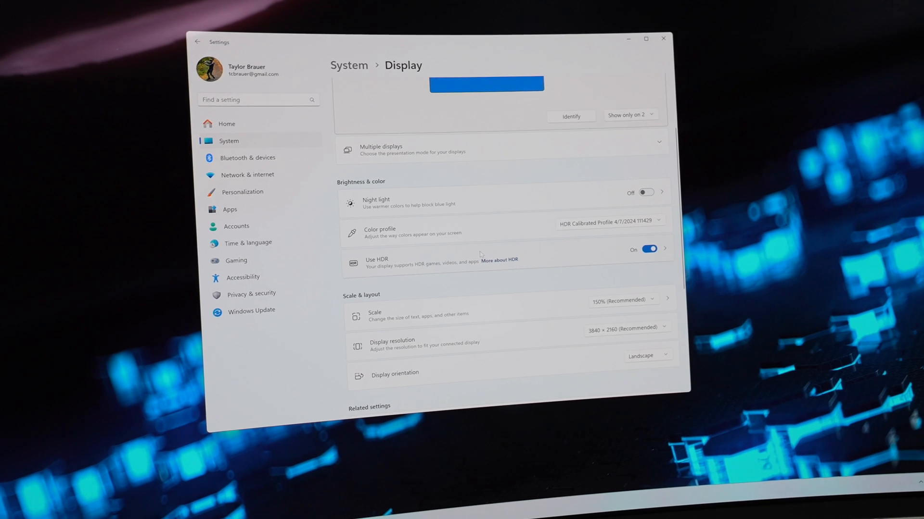
pyautogui.click(663, 261)
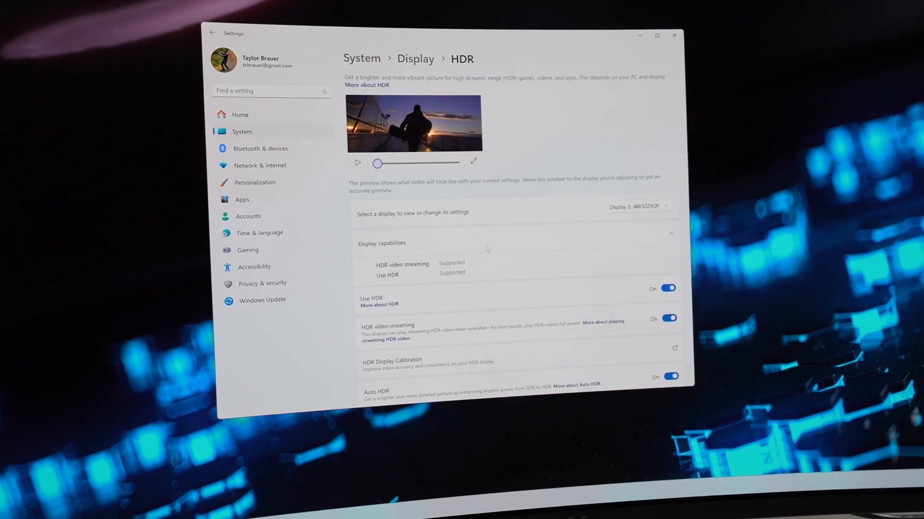
pyautogui.scroll(-3)
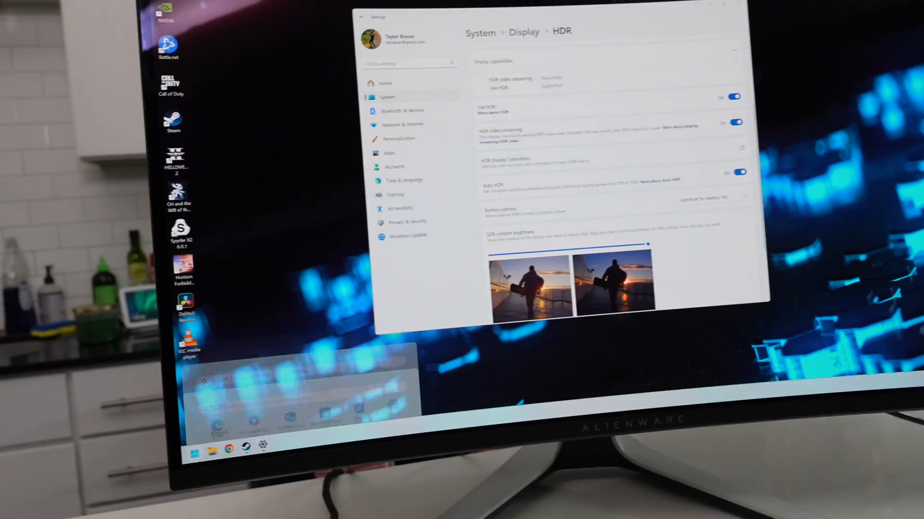
pyautogui.click(247, 438)
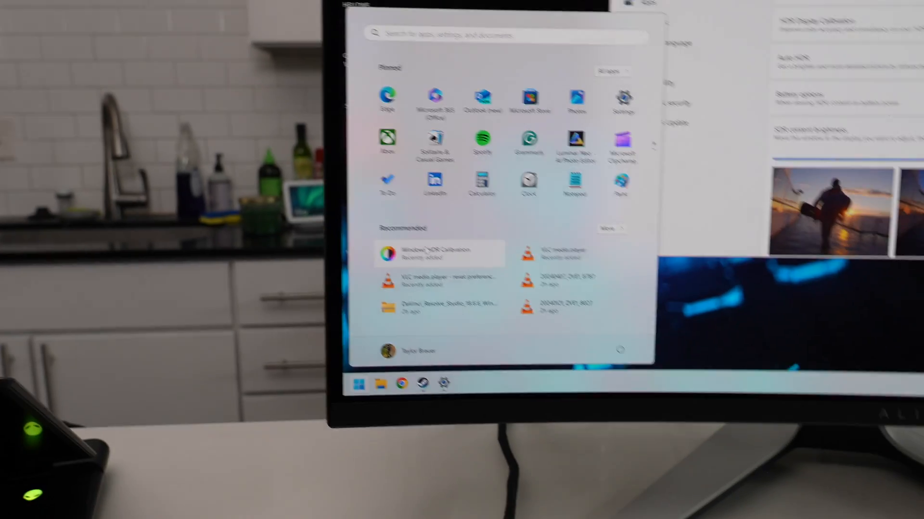
# Launch Windows HDR Calibration from the Start menu's Recommended list.
pyautogui.click(439, 253)
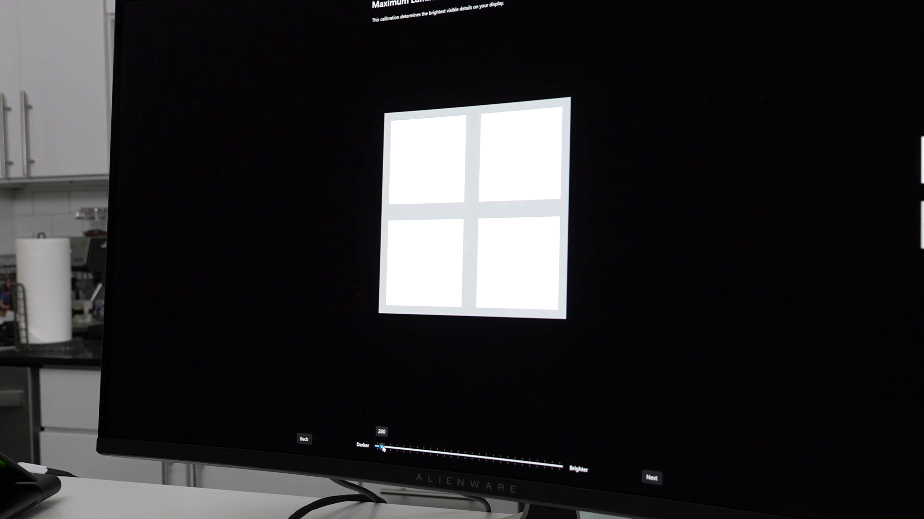
# Set maximum luminance near 1020 until the pattern fades and move to the next test.
pyautogui.moveTo(382, 449); pyautogui.dragTo(433, 450)
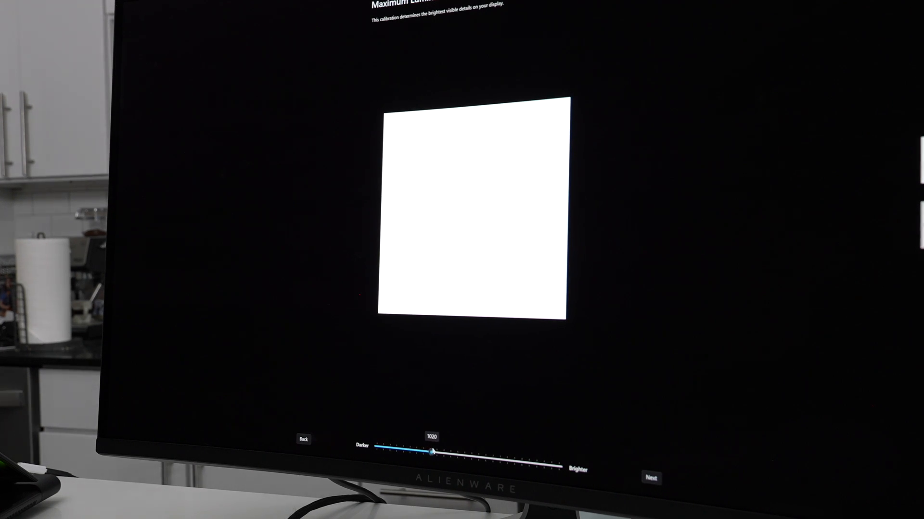
pyautogui.moveTo(430, 451); pyautogui.dragTo(392, 447)
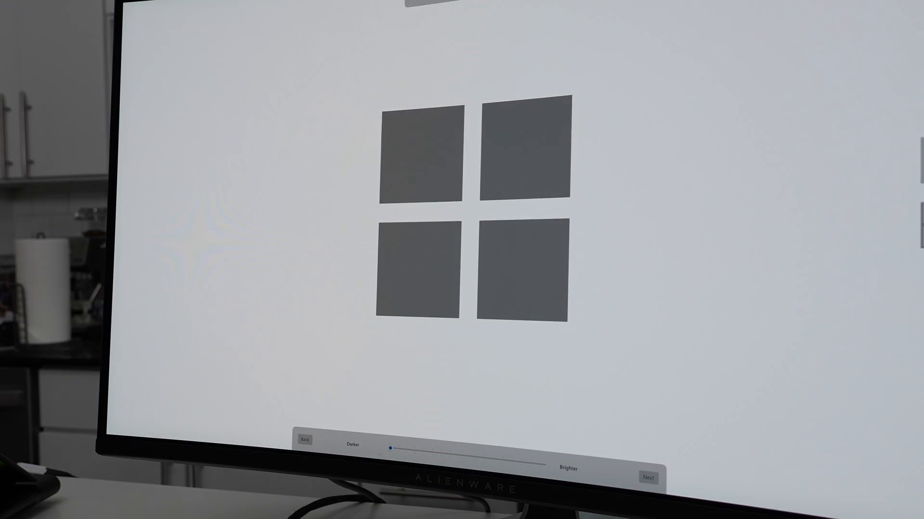
pyautogui.click(647, 477)
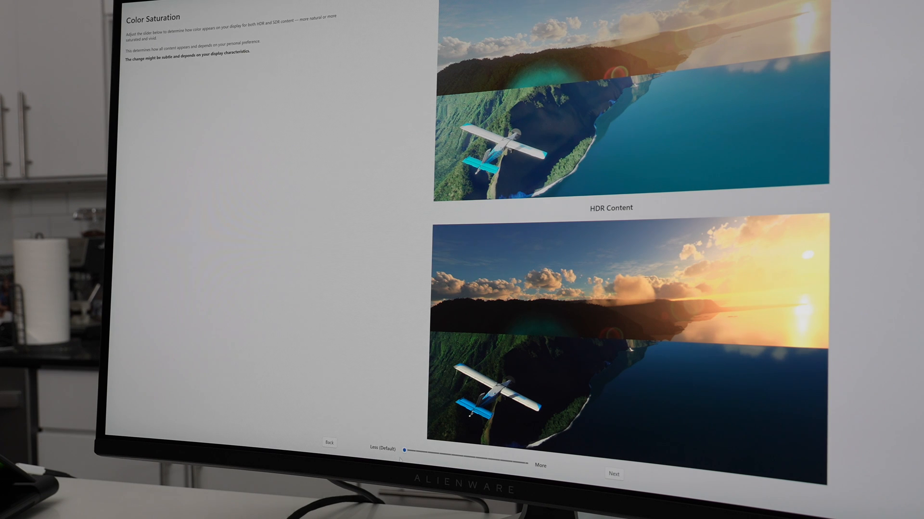
# Raise colour saturation, finish calibration and save the new colour profile for the display.
pyautogui.moveTo(405, 449); pyautogui.dragTo(480, 449)
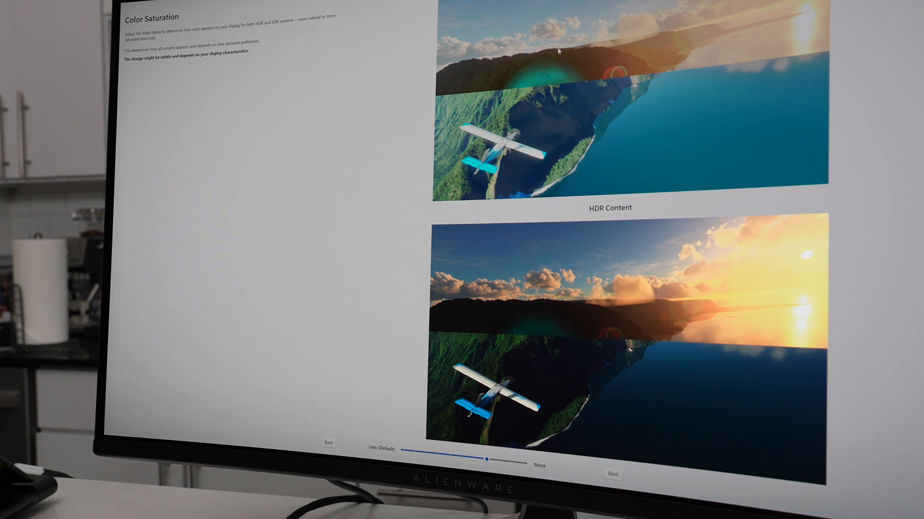
pyautogui.click(613, 474)
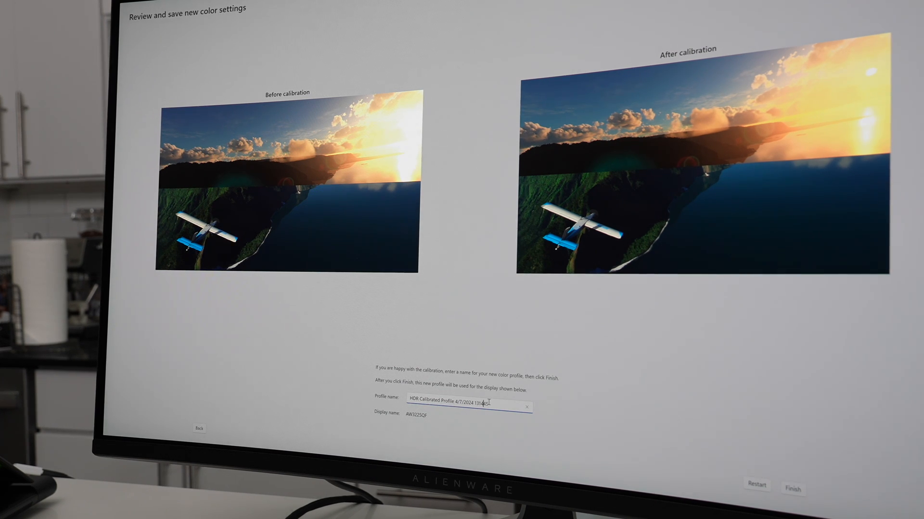
pyautogui.click(792, 489)
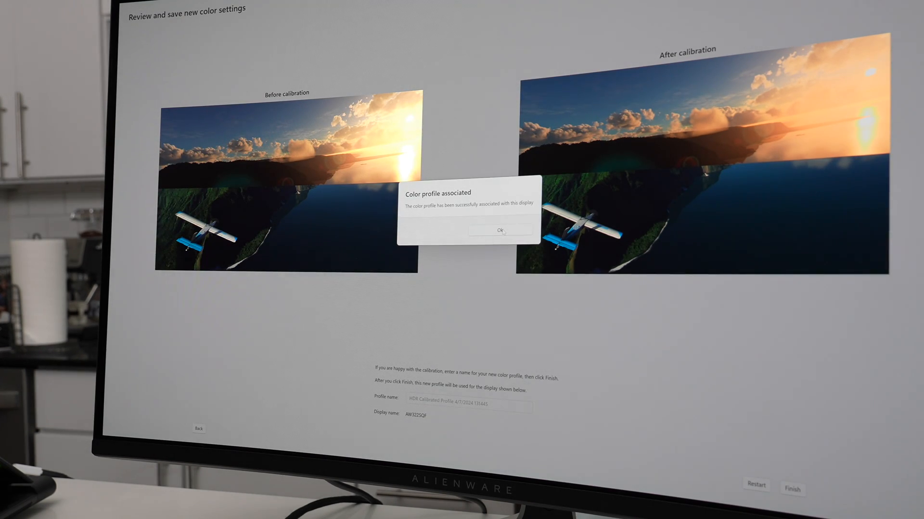
pyautogui.click(499, 230)
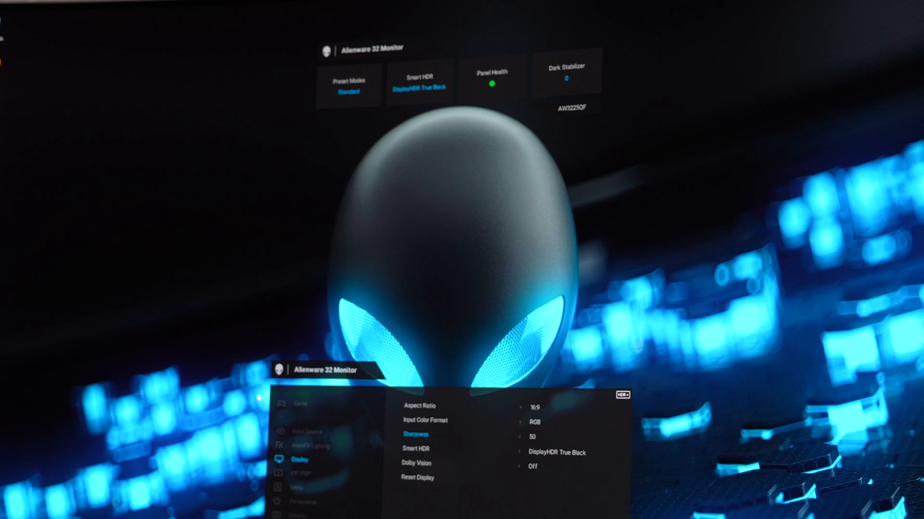
# Set the monitor's Dolby Vision mode to Game from the Bright/Dark/Game/Off list.
pyautogui.click(417, 463)
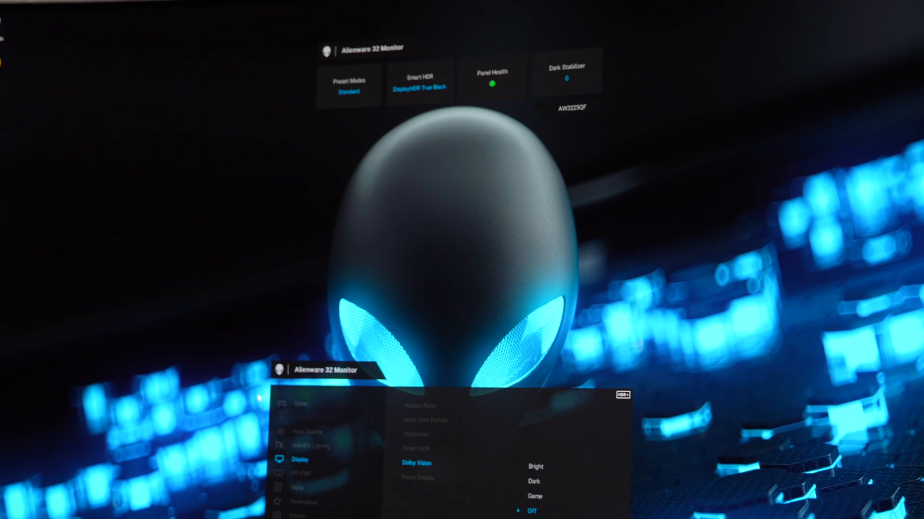
pyautogui.click(534, 482)
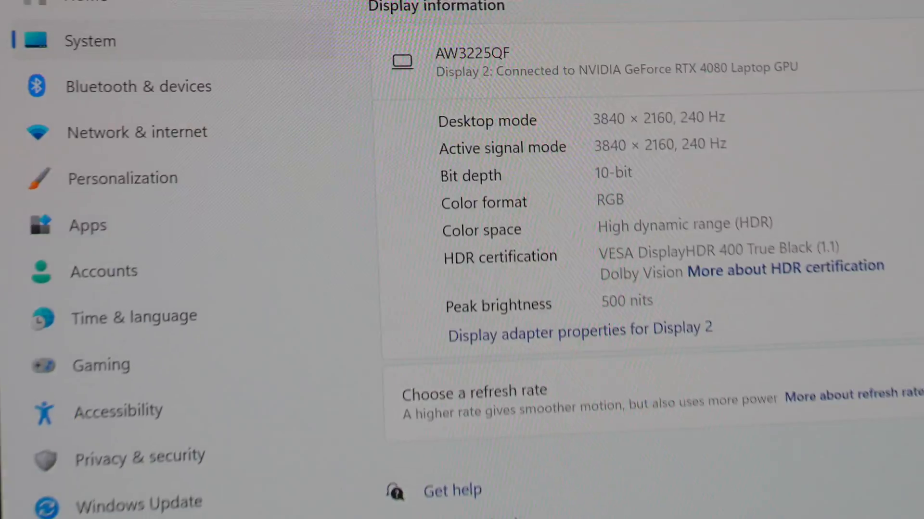
# Scroll to the Display information section showing HDR, 10-bit and 500-nit peak brightness.
pyautogui.scroll(-3)
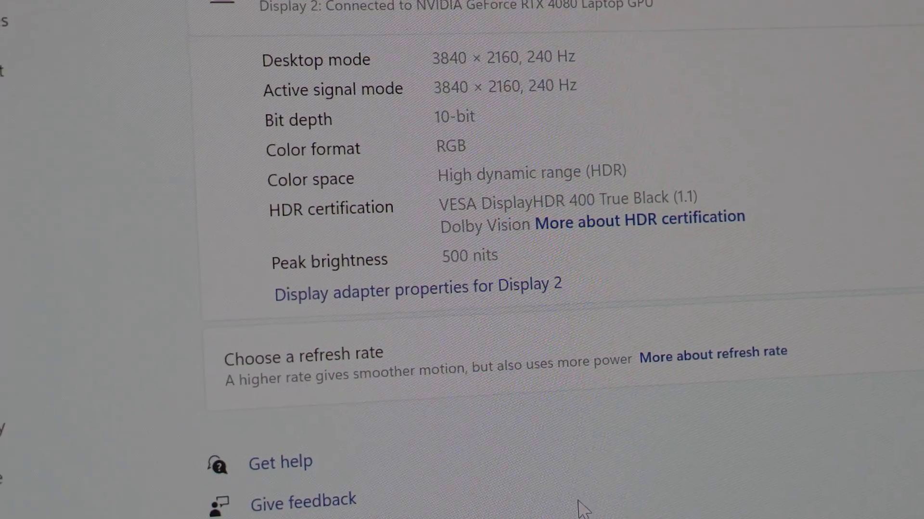